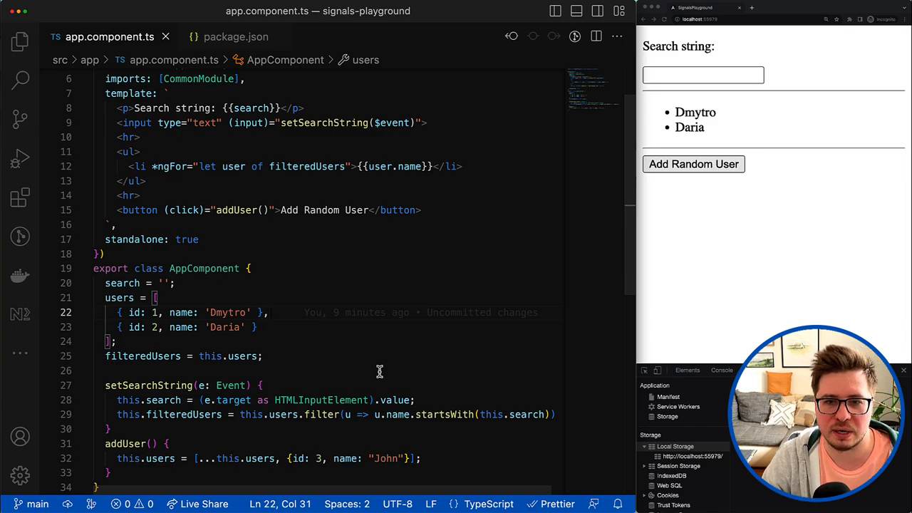
Check the Angular version 16.0.0-next.2 in package.json, then return to the component.
left_click(236, 36)
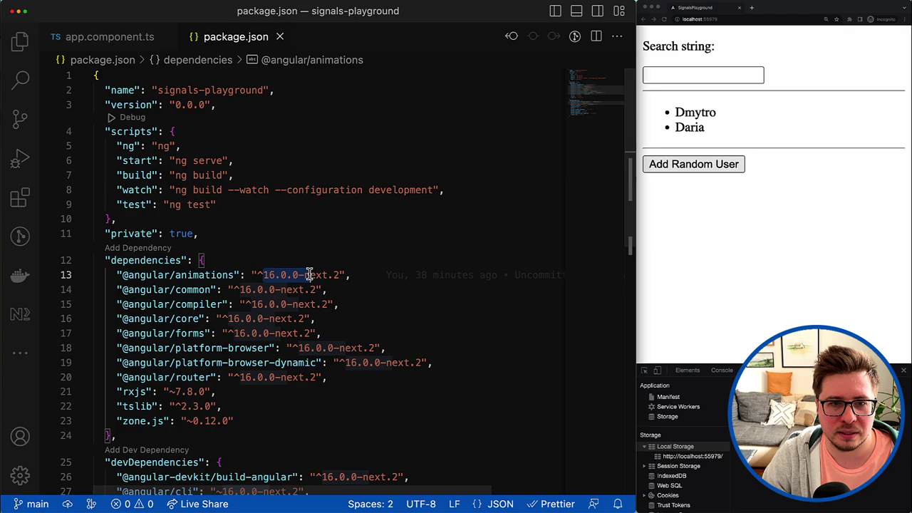
left_click_drag(262, 275, 342, 275)
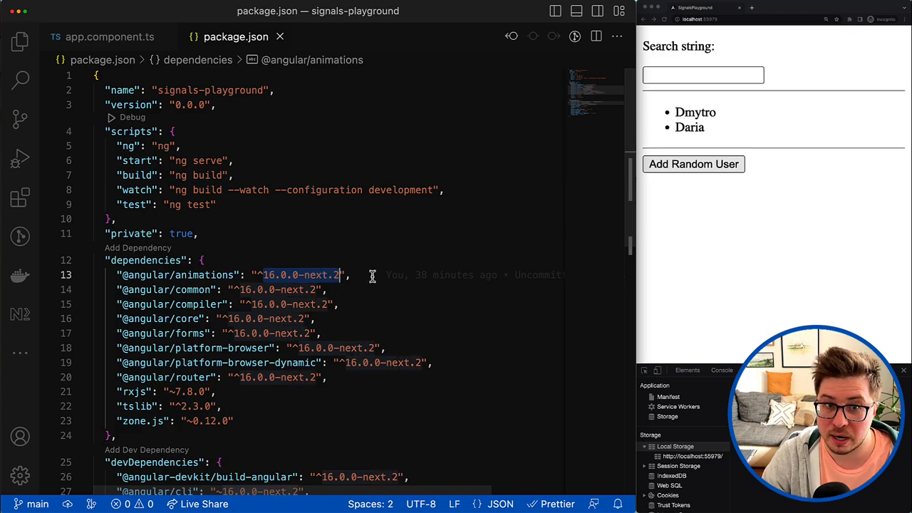
mouse_move(380, 262)
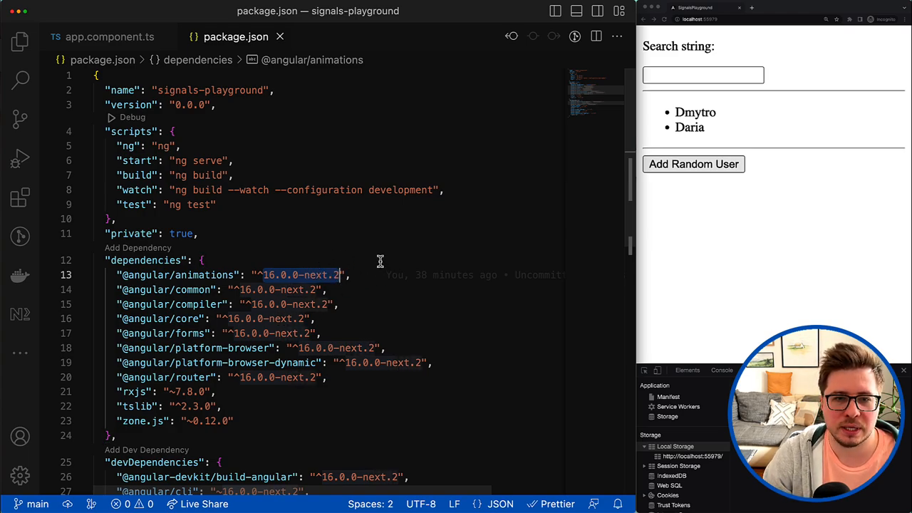
left_click(107, 37)
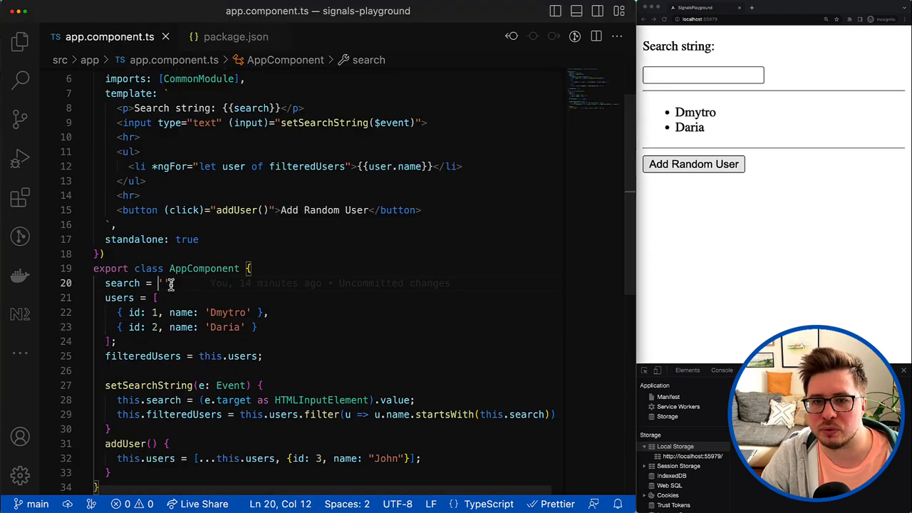
Make search = signal(''), update it with this.search.set(), and filter using this.search().
type("signal(")
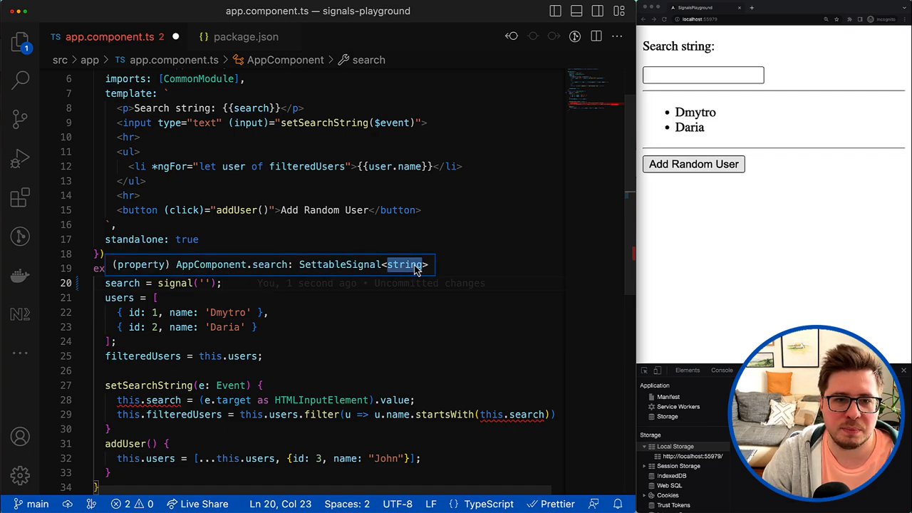
mouse_move(422, 273)
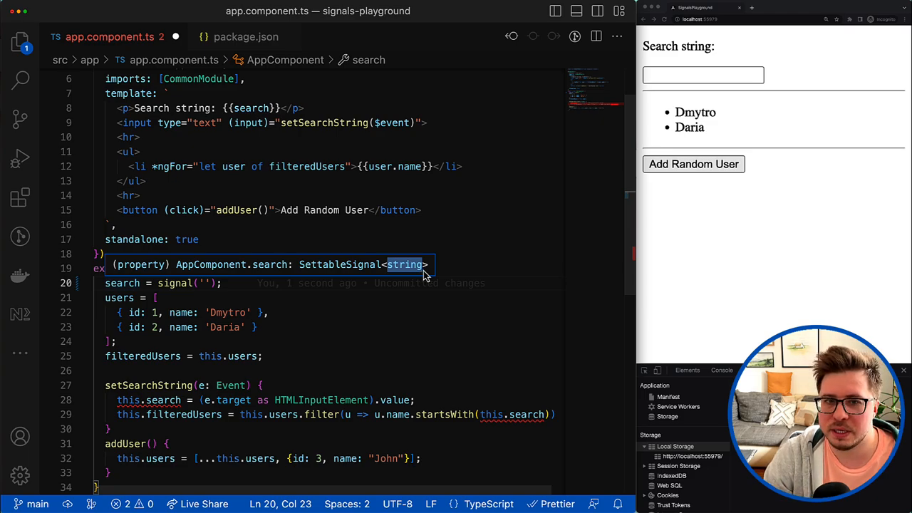
mouse_move(303, 304)
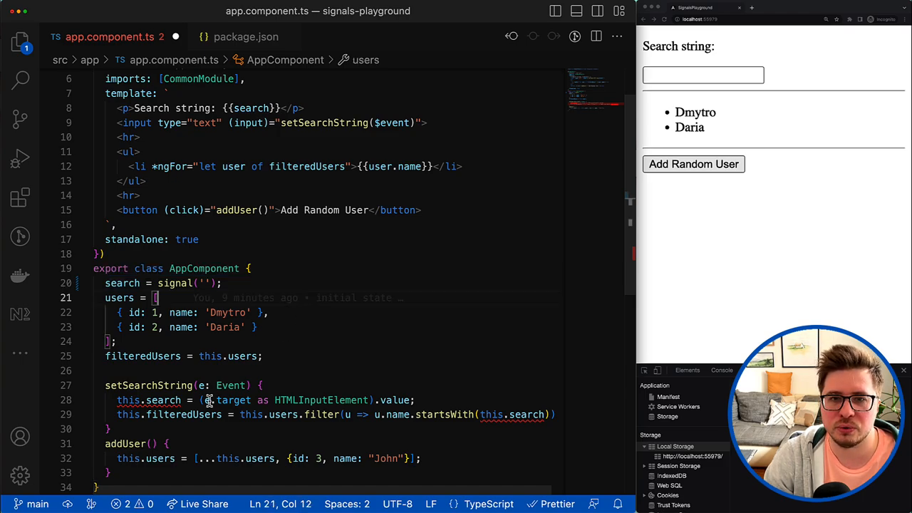
mouse_move(287, 401)
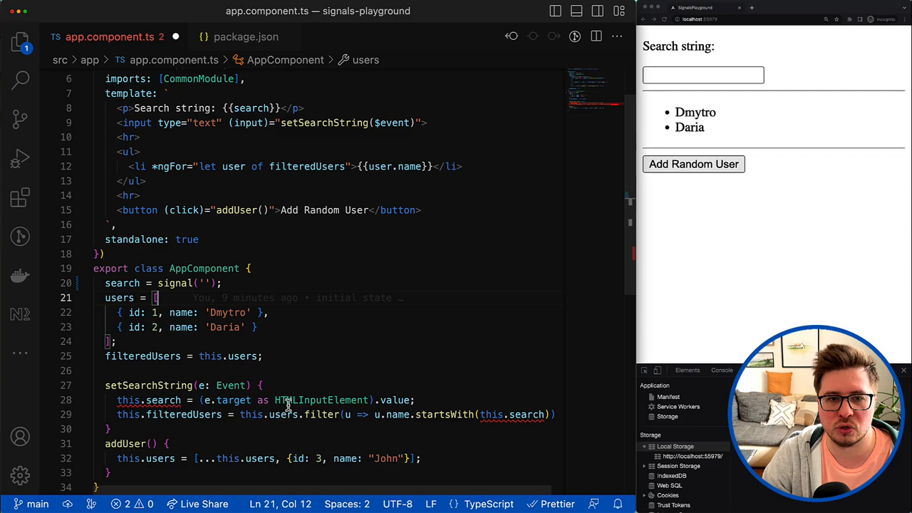
mouse_move(515, 422)
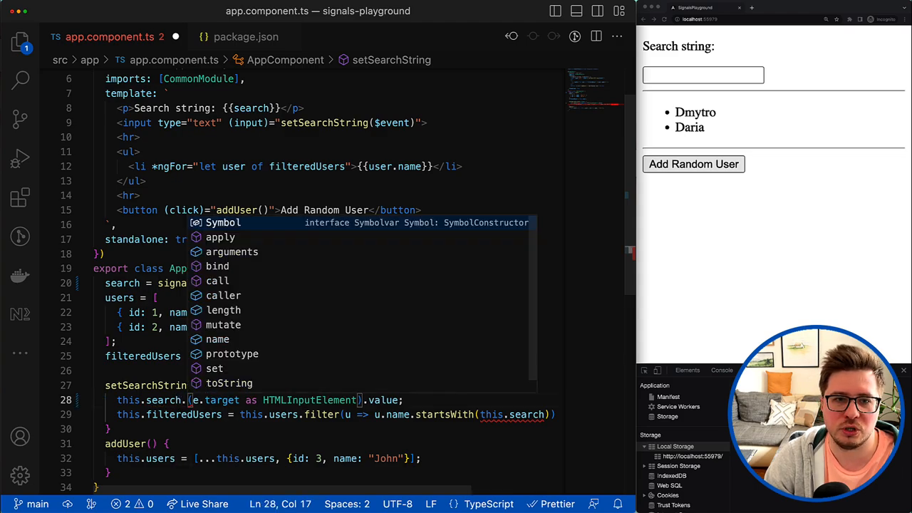
type(".set")
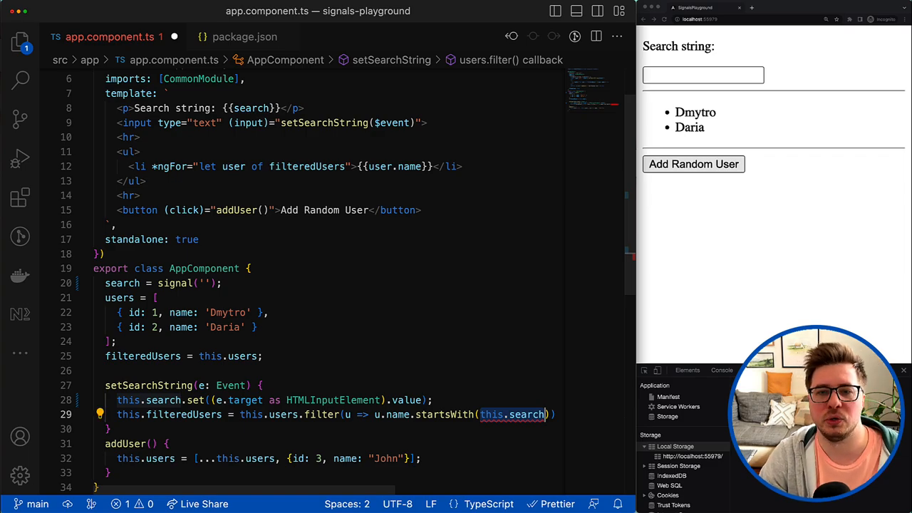
type("()")
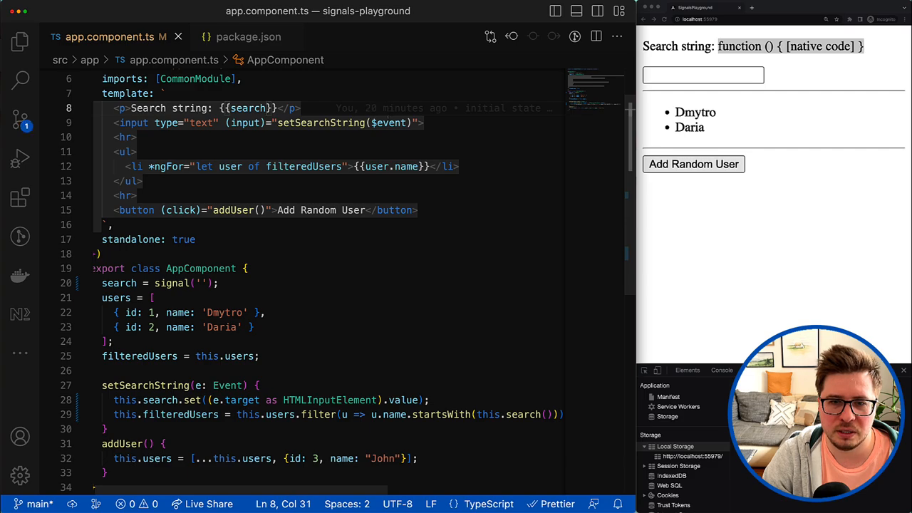
Change {{search}} to {{search()}} on template line 8 and check the preview.
type("()")
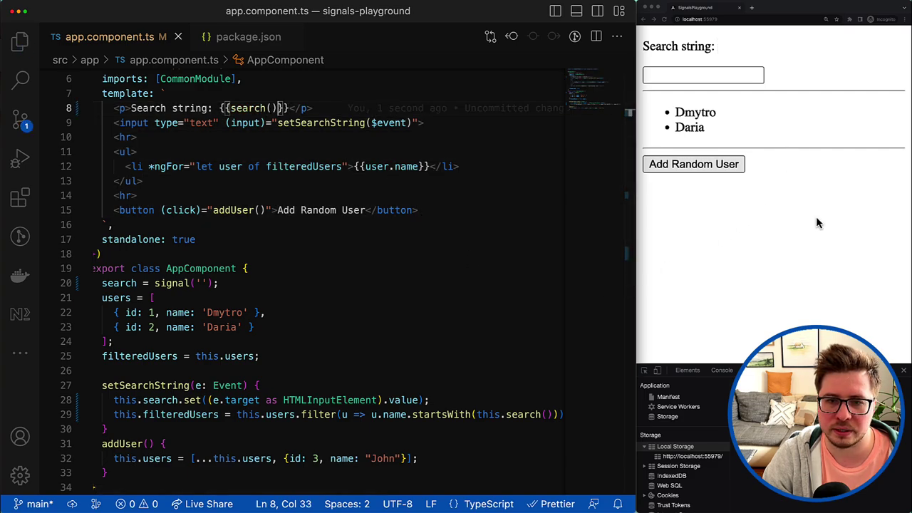
mouse_move(698, 84)
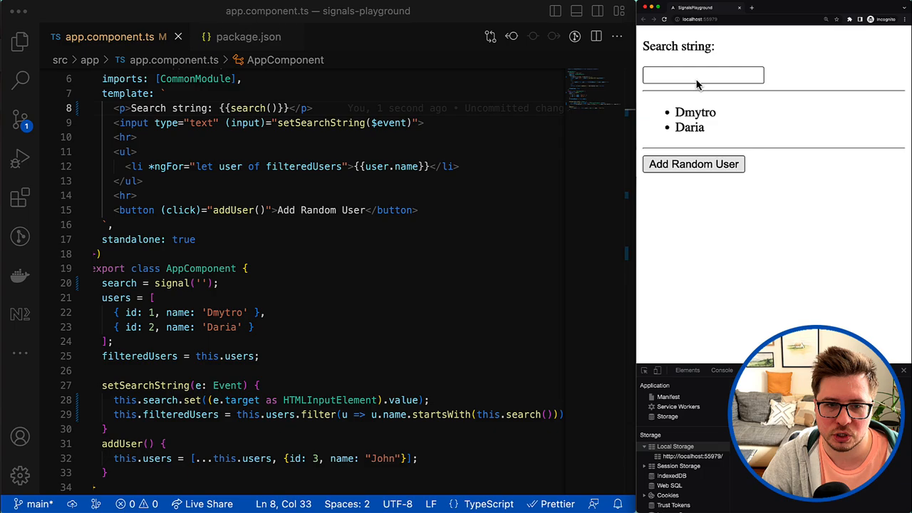
type("Dm")
left_click(128, 298)
type("signal(")
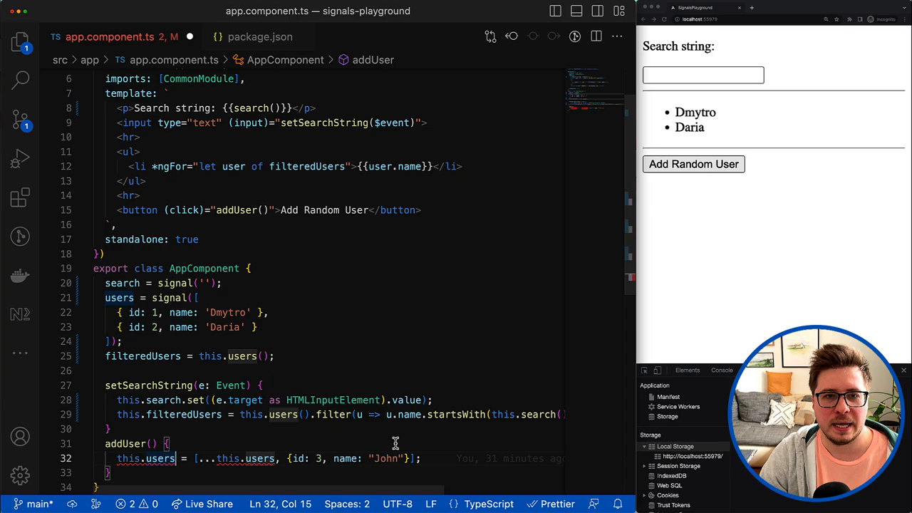
Wrap users in signal([...]), read users(), and make addUser append {id: 3, name: "John"} via update().
type(".m")
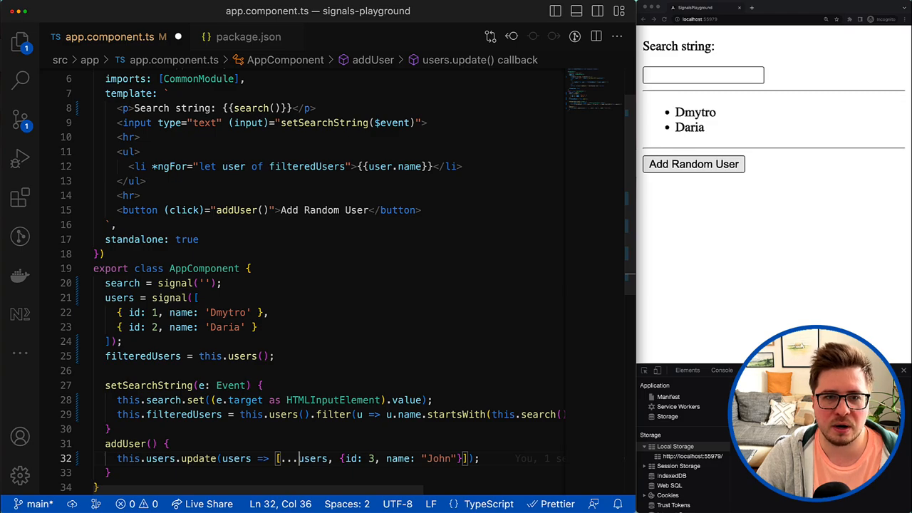
left_click(504, 458)
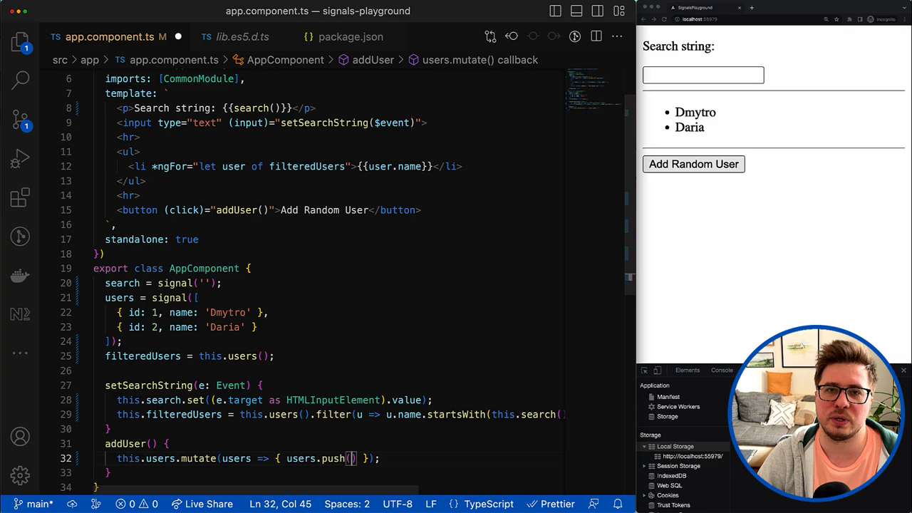
type("{id: 3, name: \"John\"}")
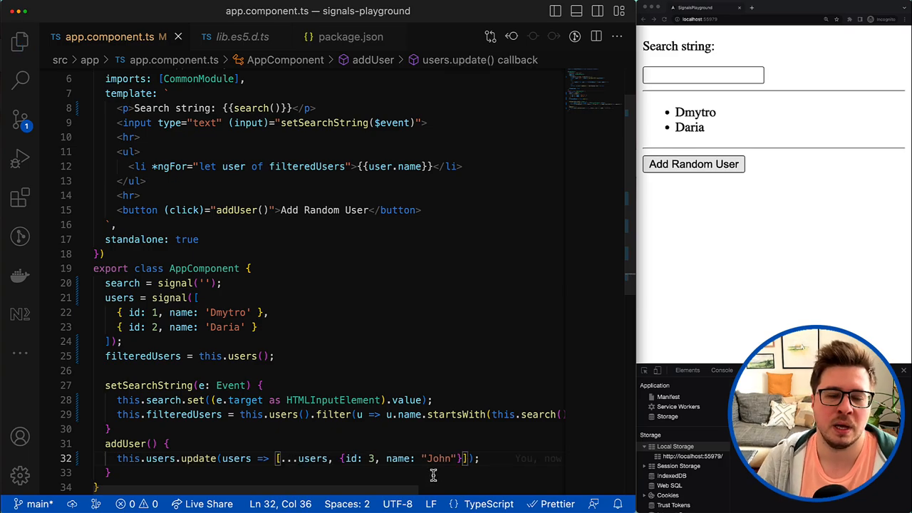
mouse_move(755, 253)
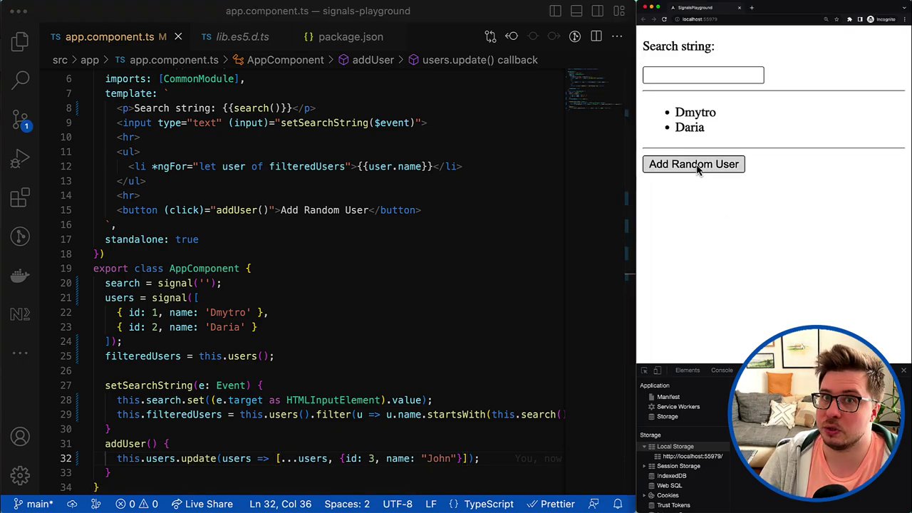
Add a random user and refilter through the search box so John appears with Dmytro and Daria.
left_click(693, 164)
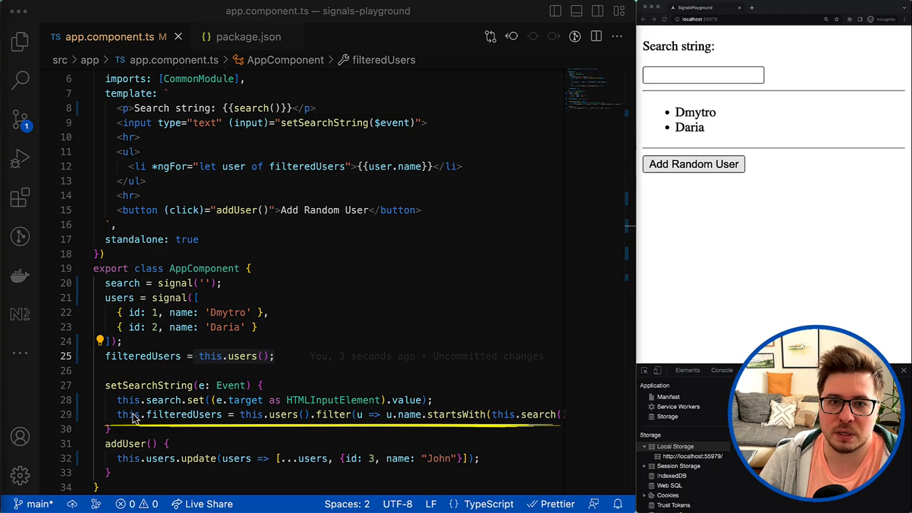
left_click(382, 415)
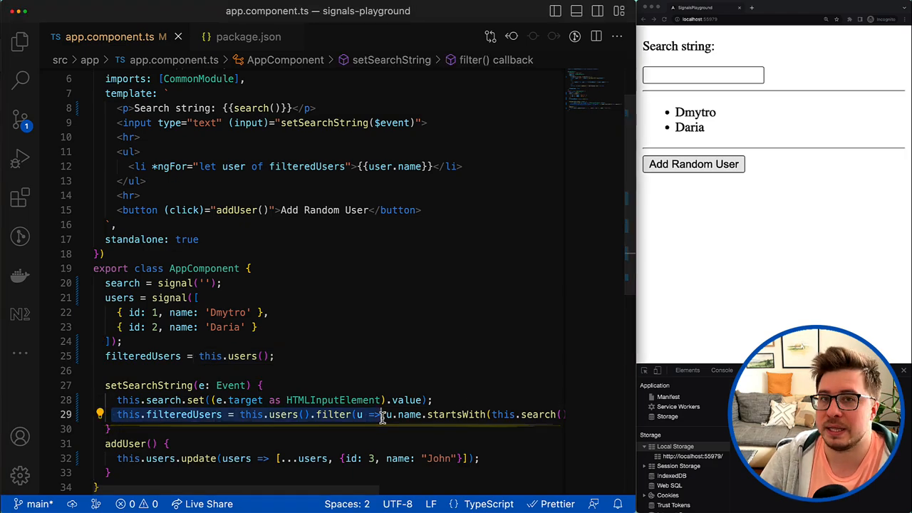
left_click(702, 74)
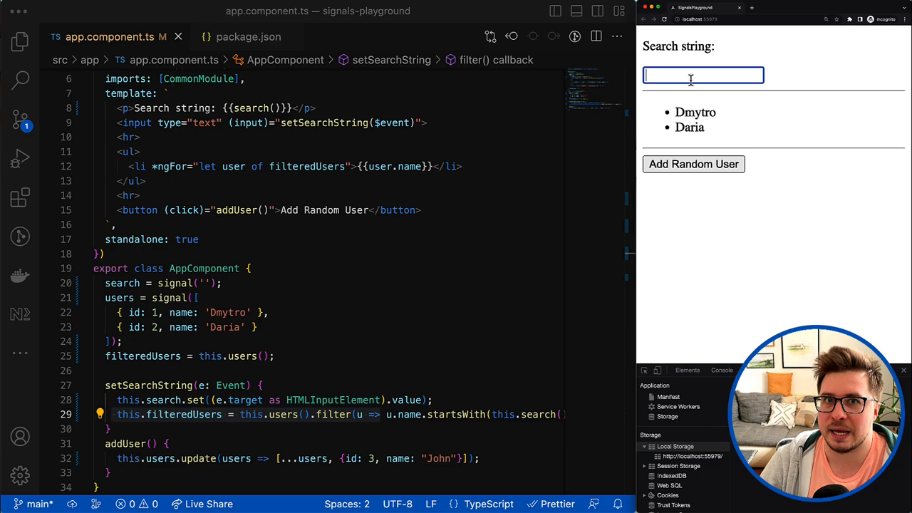
left_click(694, 164)
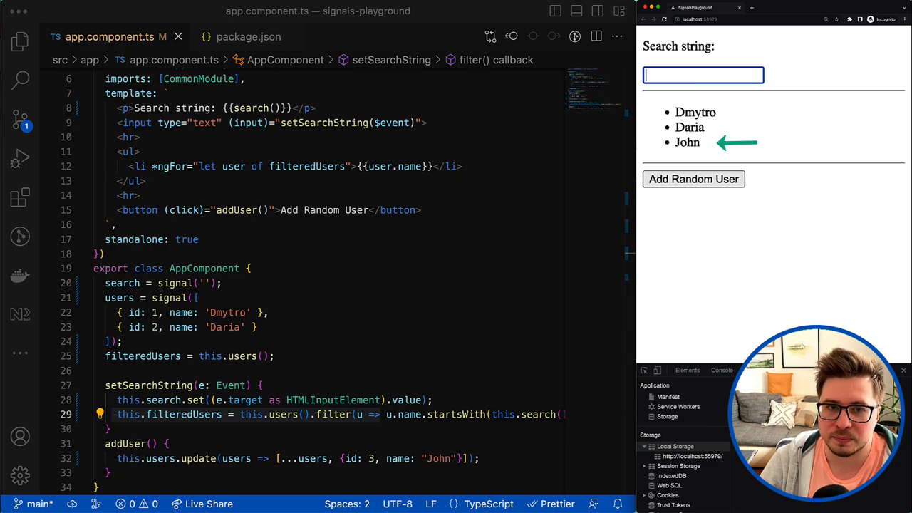
double_click(687, 142)
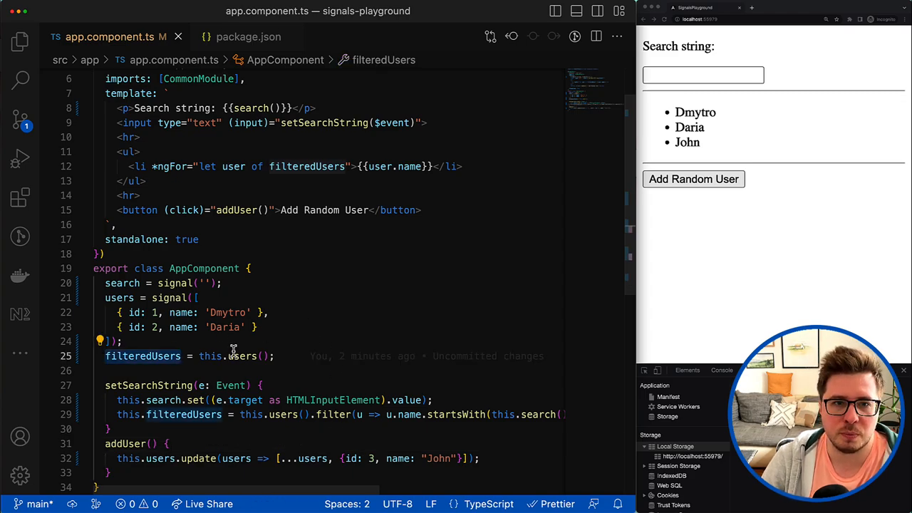
Make filteredUsers computed(() => this.users().filter(...startsWith(this.search()))) and read filteredUsers() in ngFor.
left_click(214, 283)
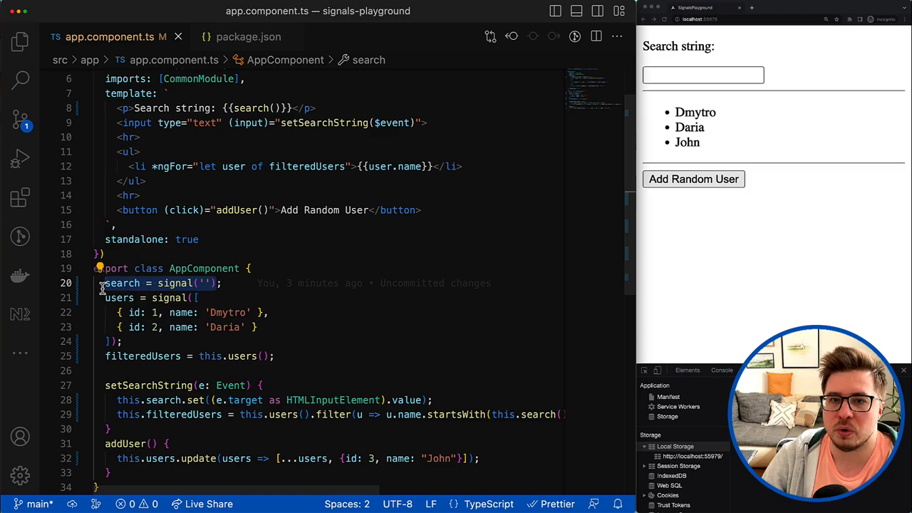
left_click(193, 298)
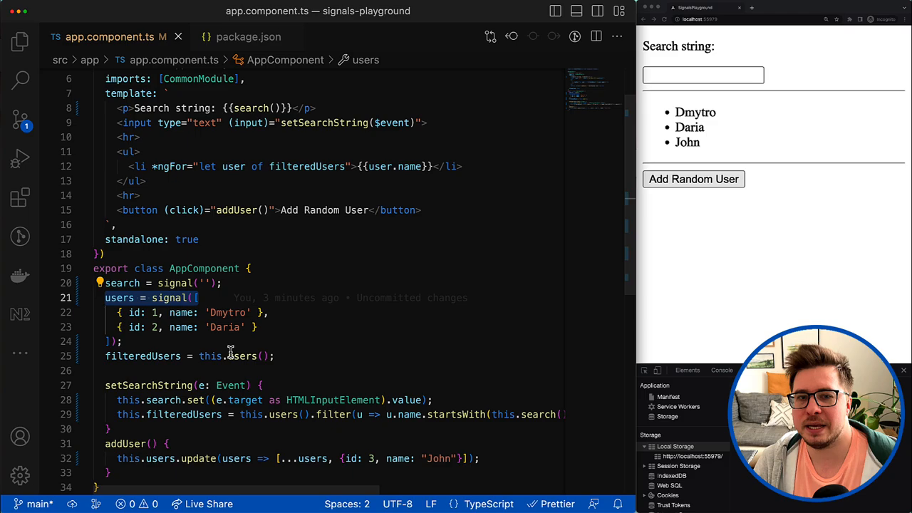
left_click(264, 356)
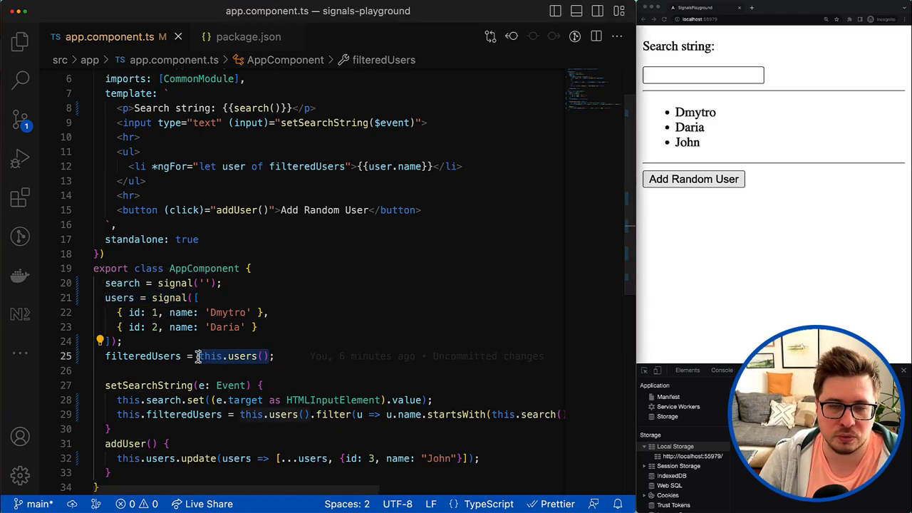
type("computed")
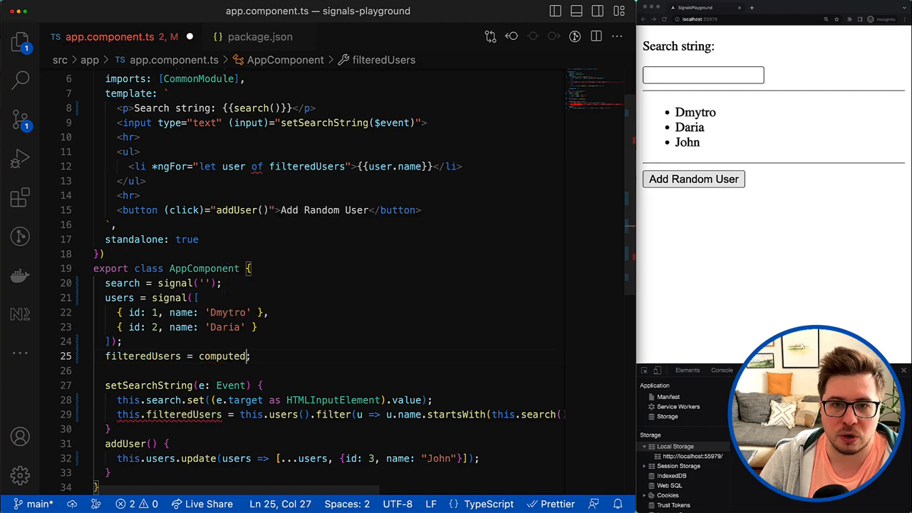
type("()")
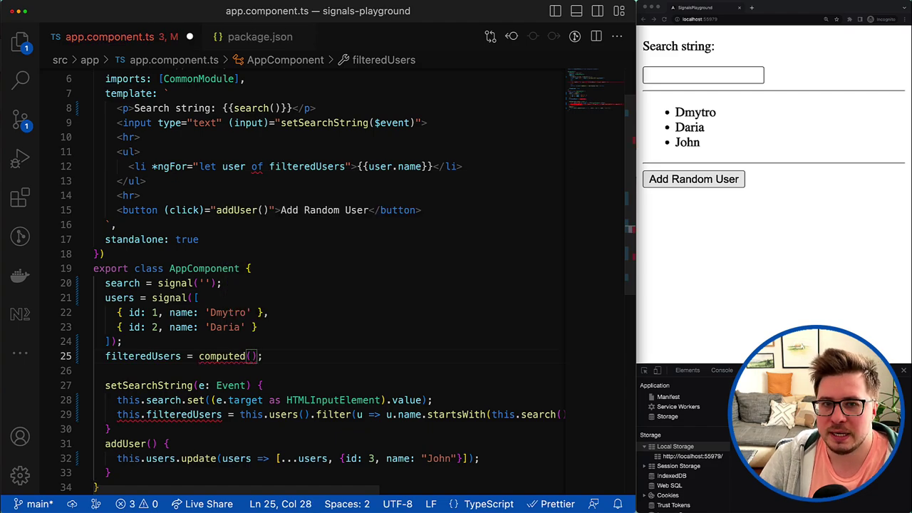
type("() =>")
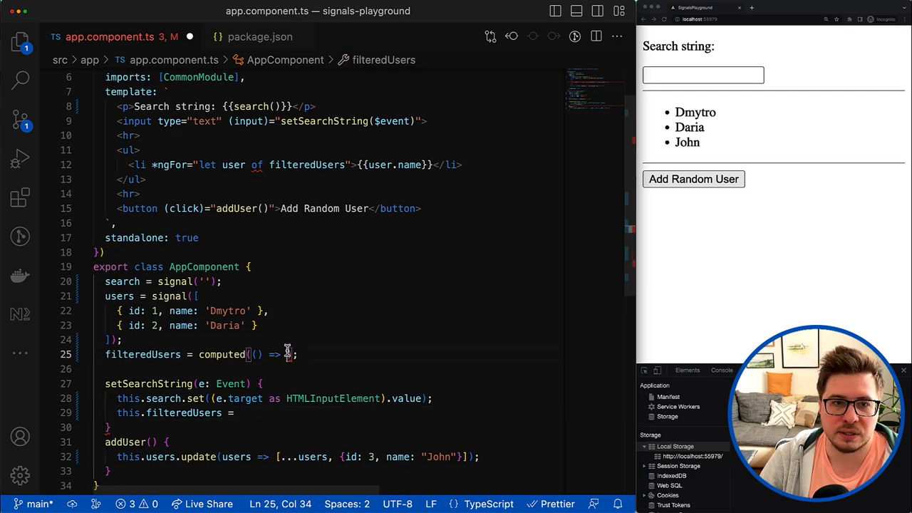
type("this.users().filter(u => u.name.startsWith(this.search()))")
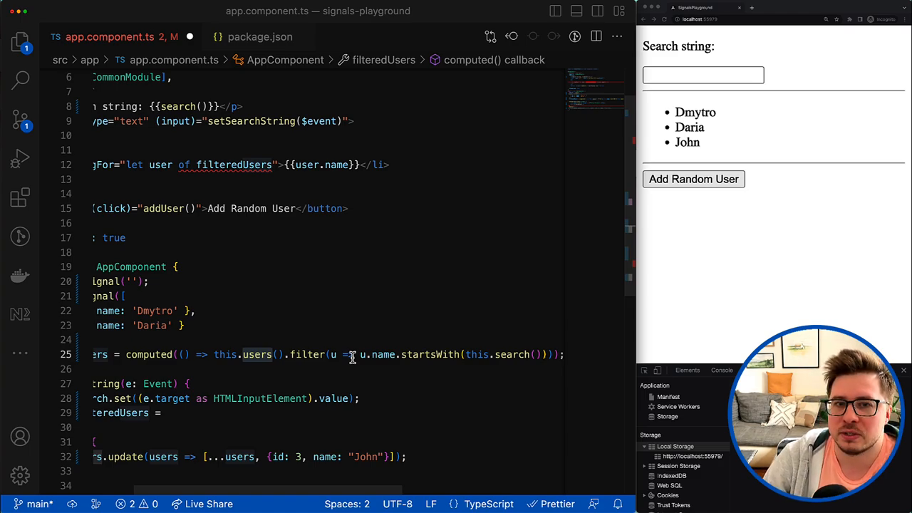
mouse_move(339, 359)
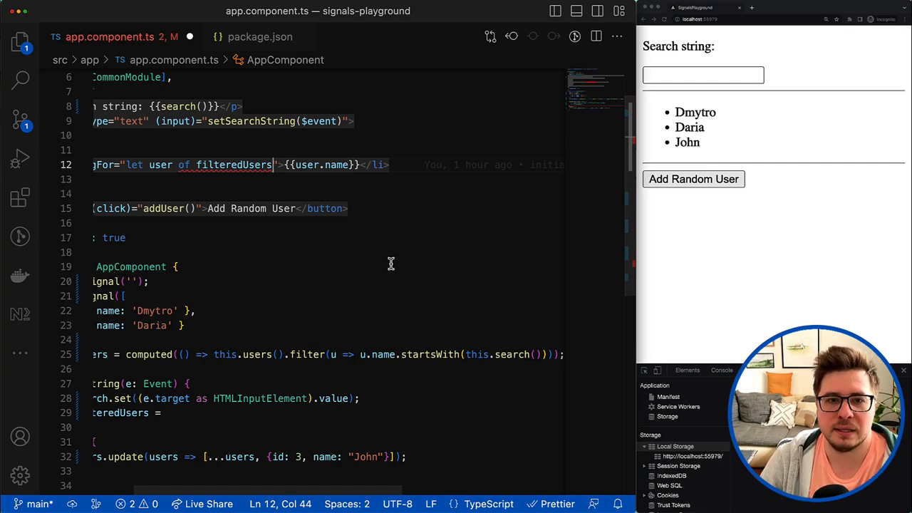
type("()")
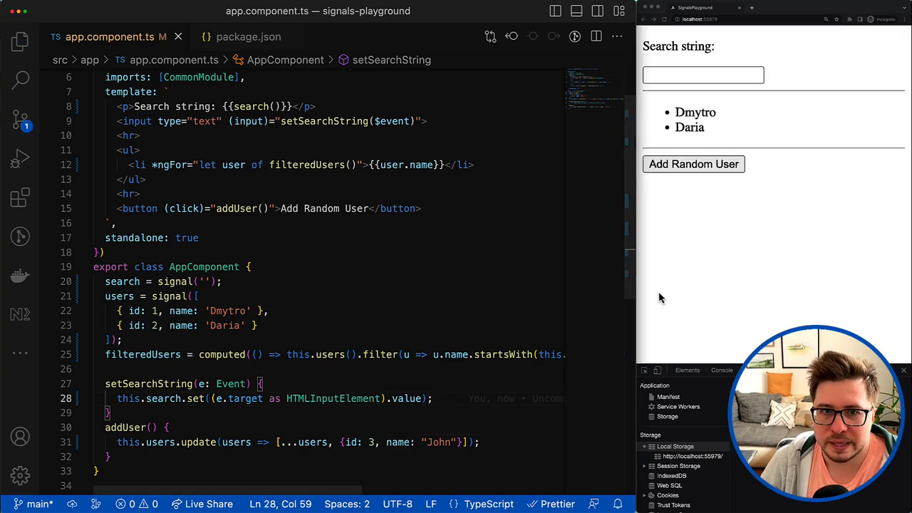
Drop the filteredUsers reassignment from setSearchString and test filtering by typing D in the app.
left_click(694, 179)
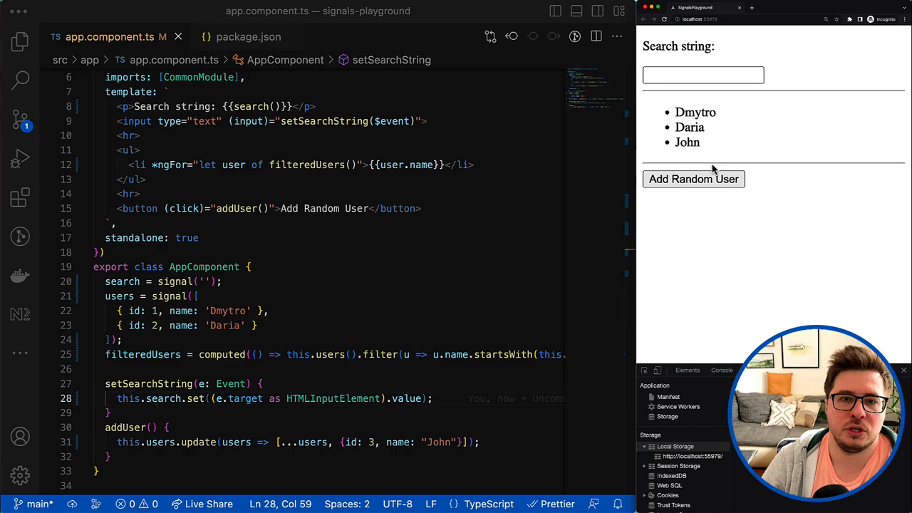
left_click(703, 75)
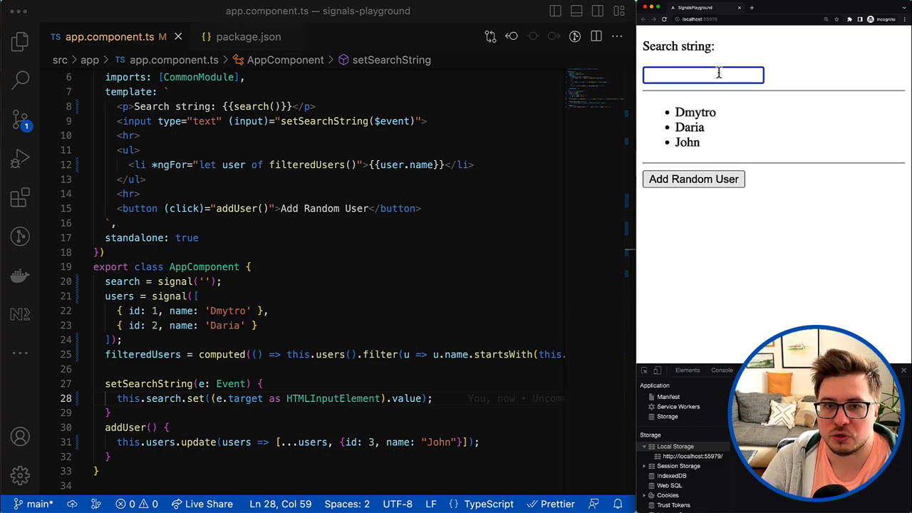
type("D")
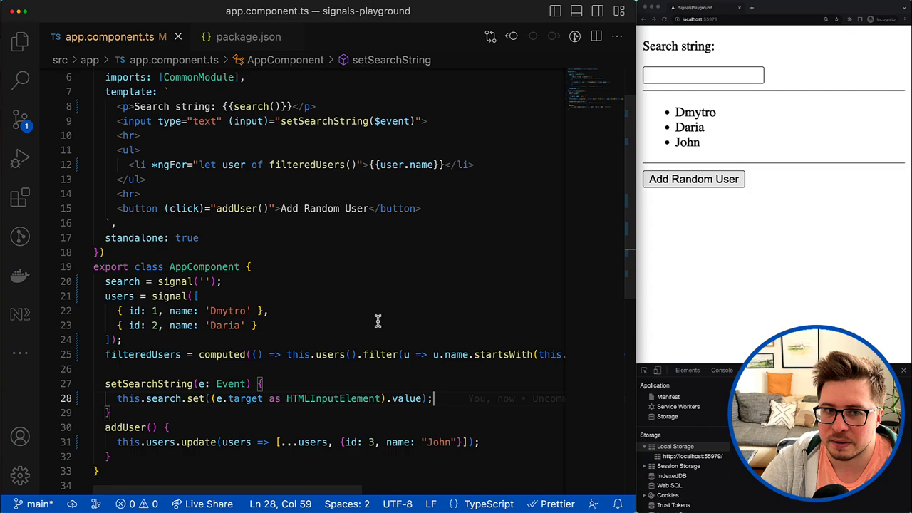
mouse_move(405, 298)
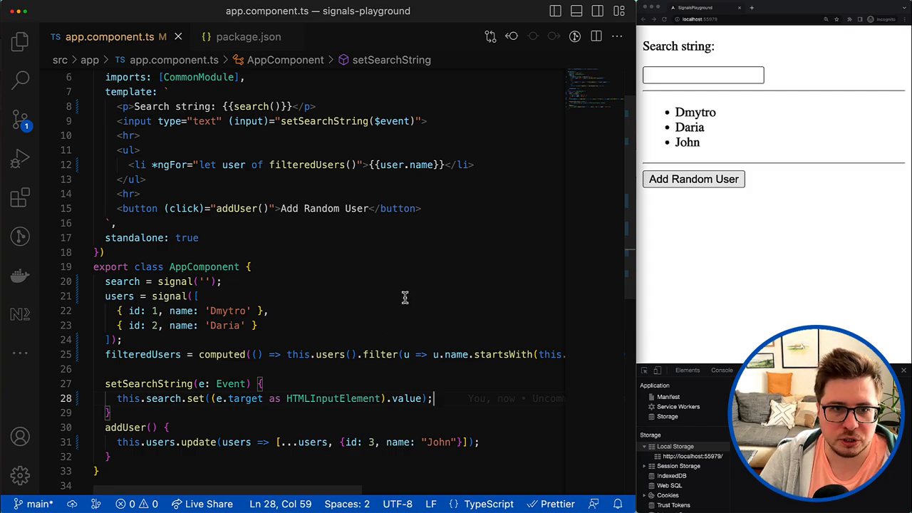
mouse_move(486, 302)
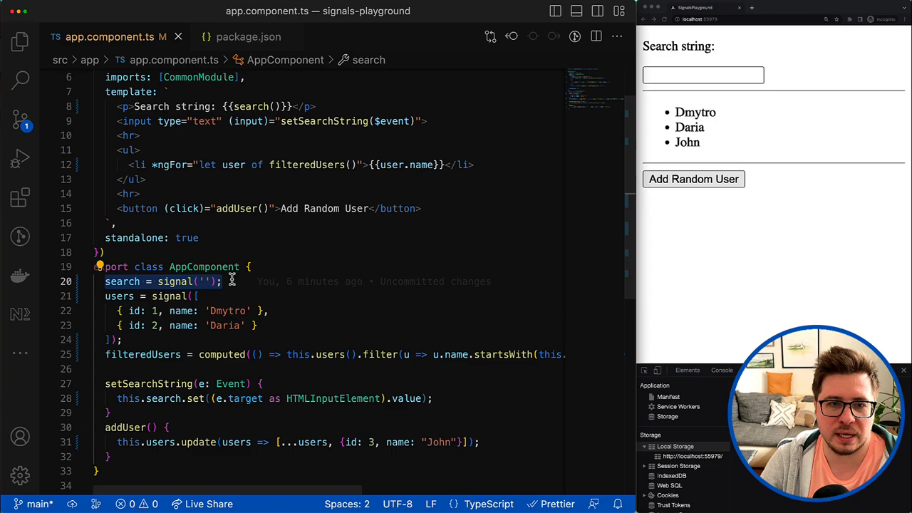
left_click(222, 280)
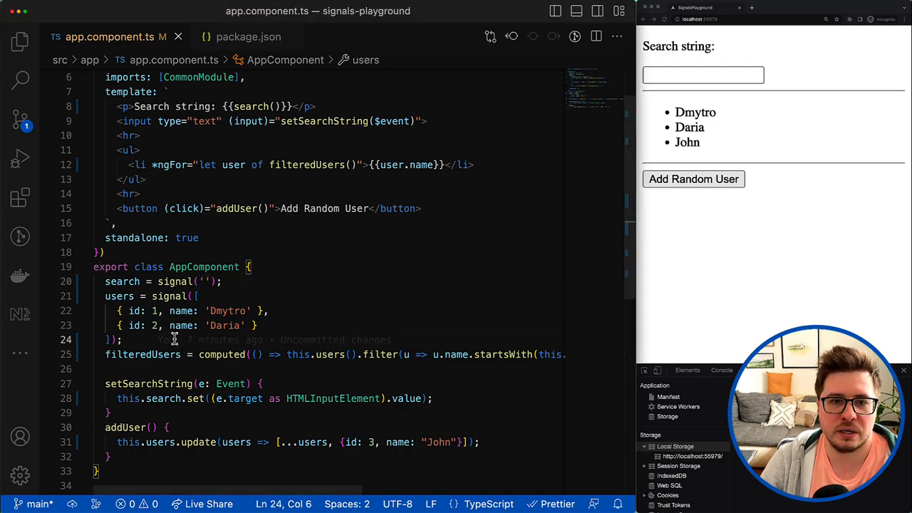
Add a logger effect that calls localStorage.setItem('searchString', this.search()).
type("logger")
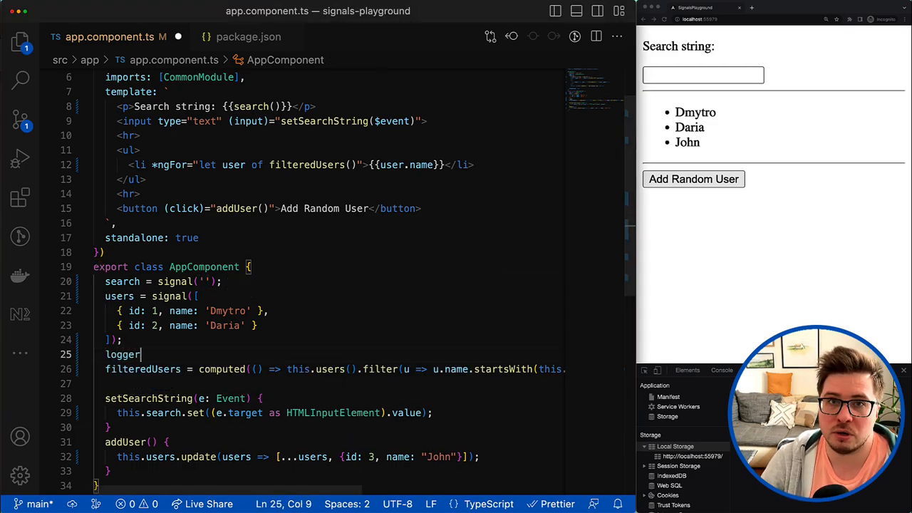
type("= effect(() => {")
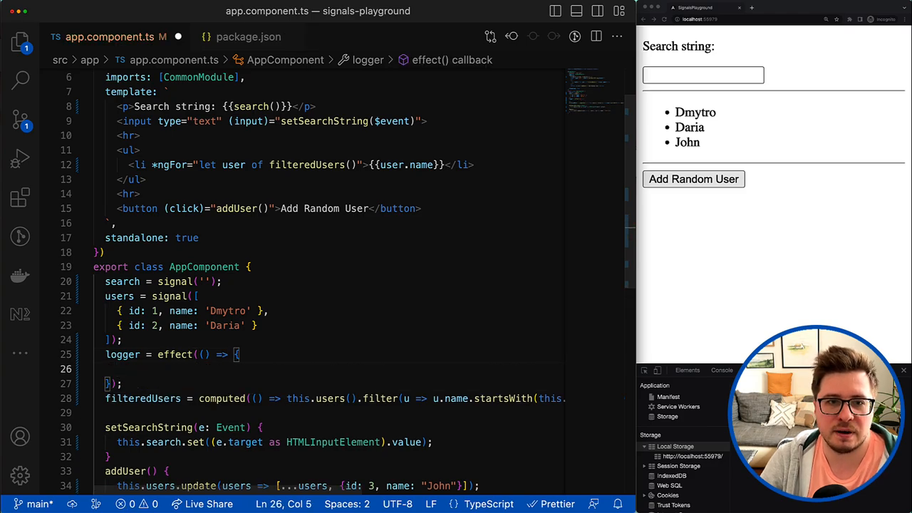
mouse_move(205, 374)
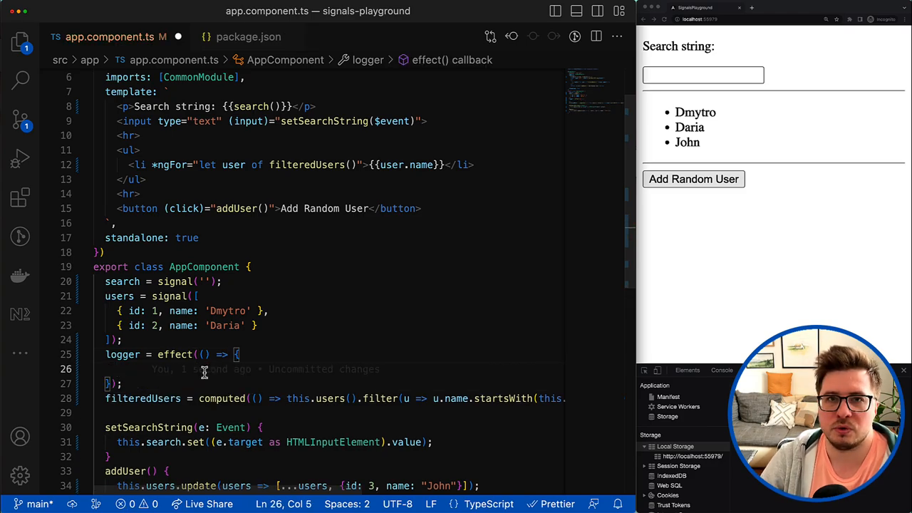
type("localStorage.")
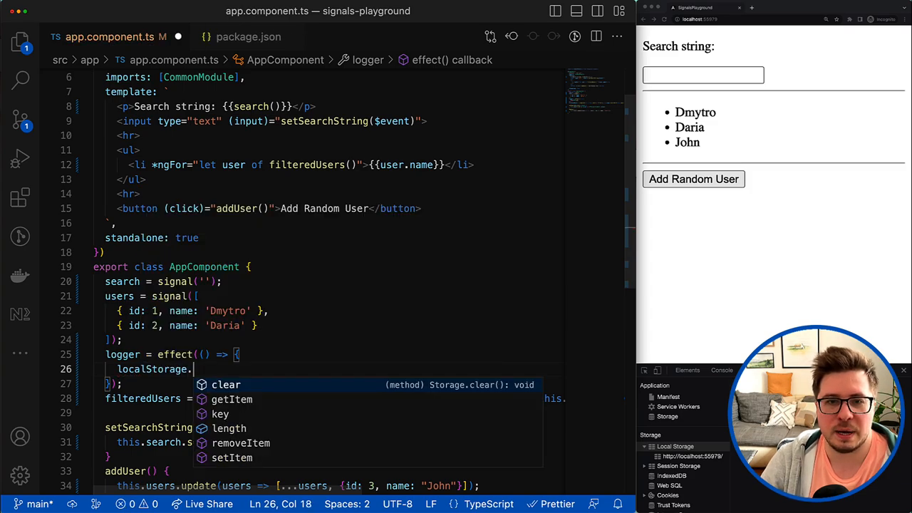
type("s")
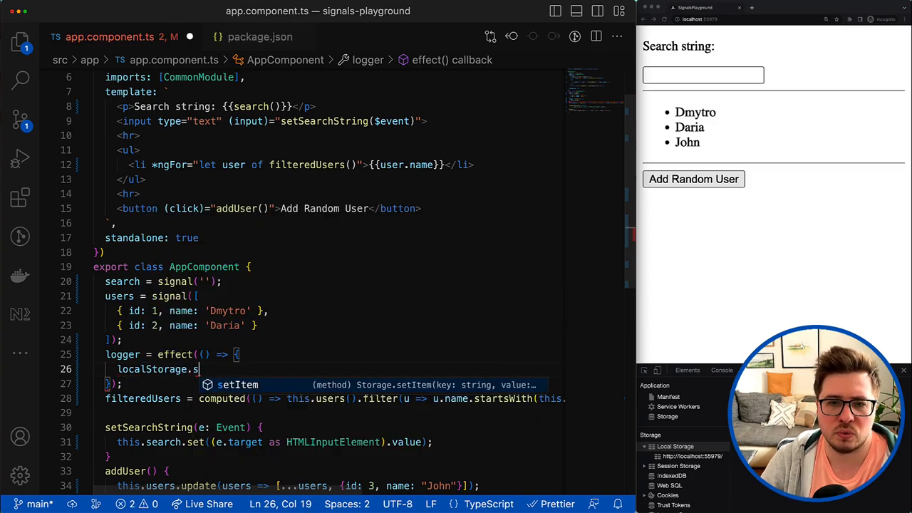
type("etItem('')")
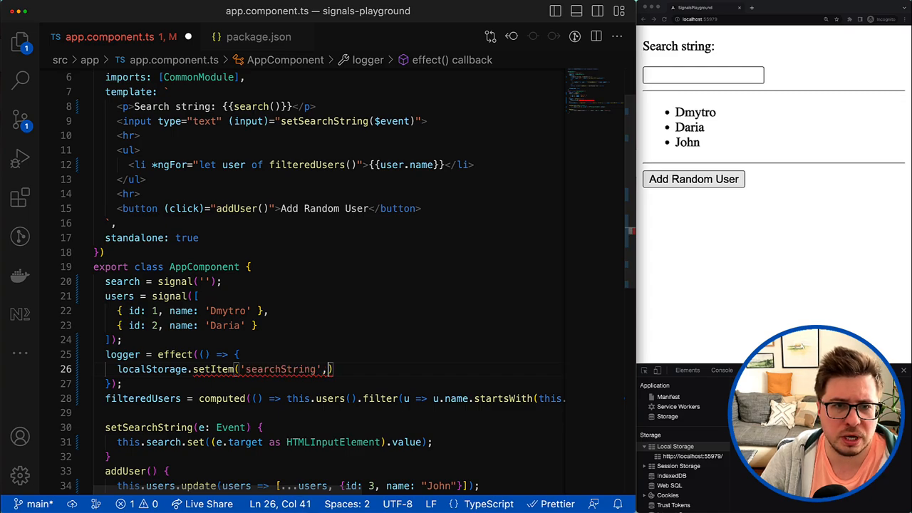
type("this.search(")
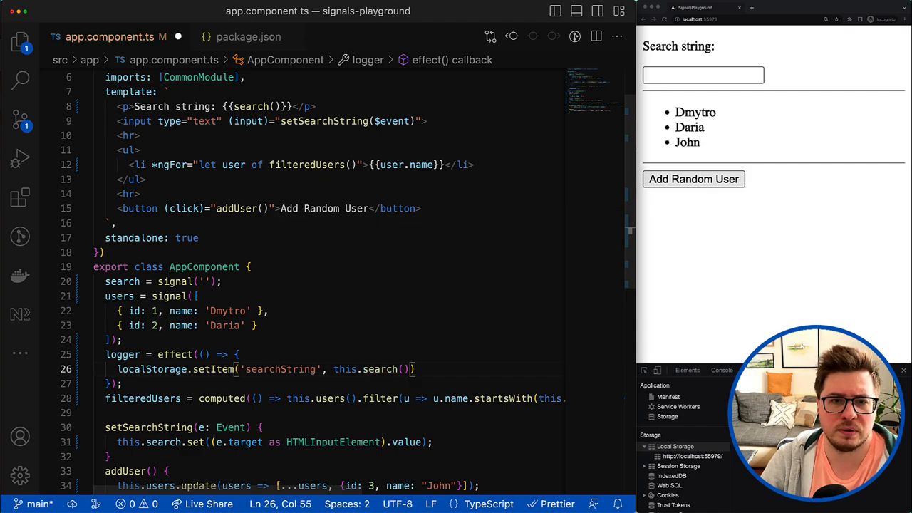
type(";")
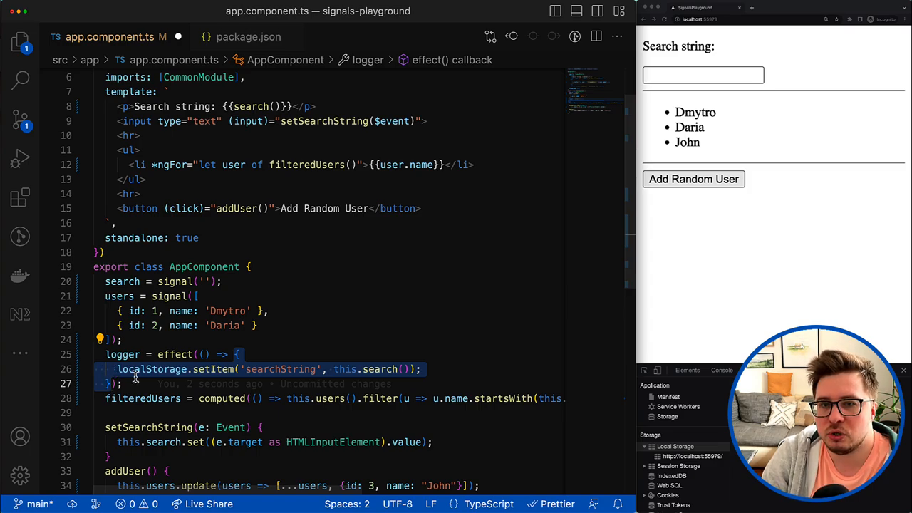
Type Dm in the app's search box and confirm Local Storage shows searchString = Dm.
left_click(426, 369)
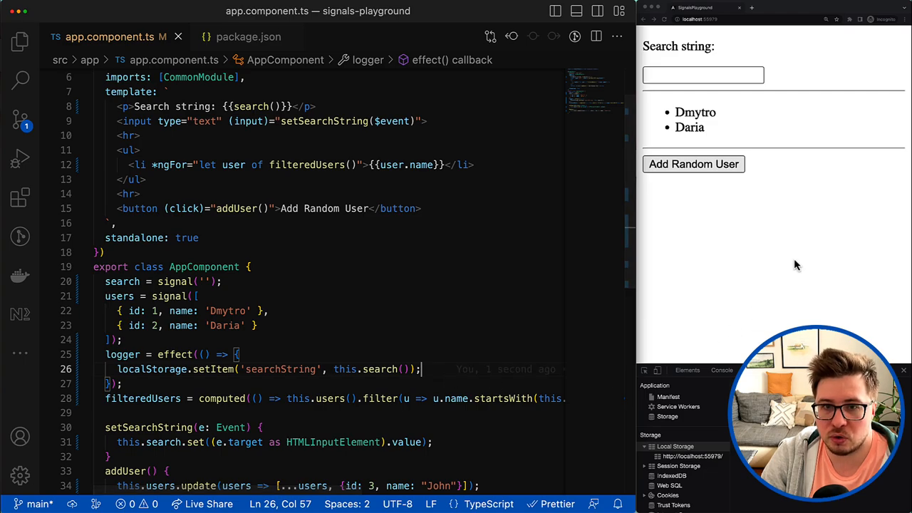
left_click(703, 75)
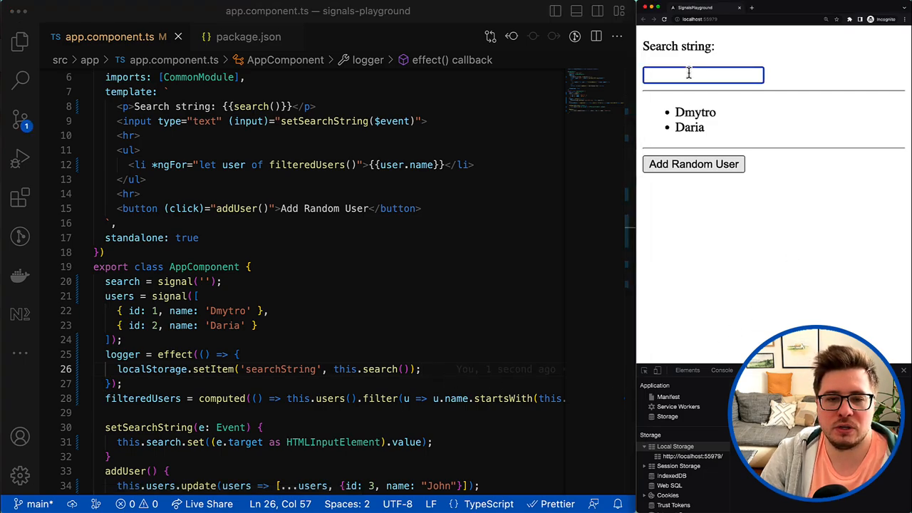
type("Dm")
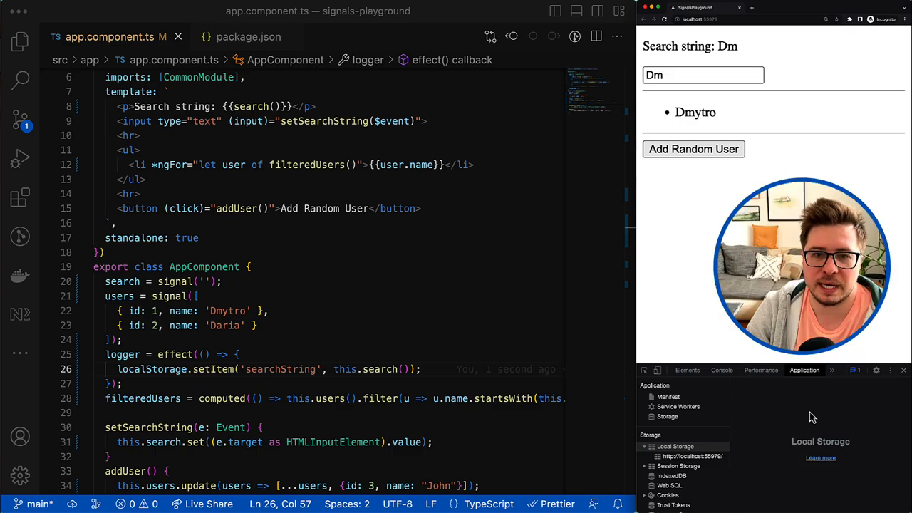
left_click(680, 456)
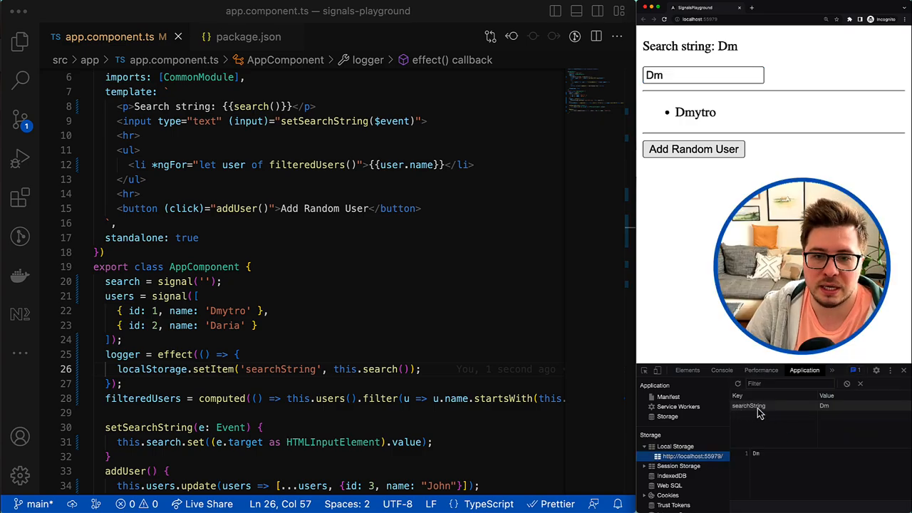
mouse_move(840, 419)
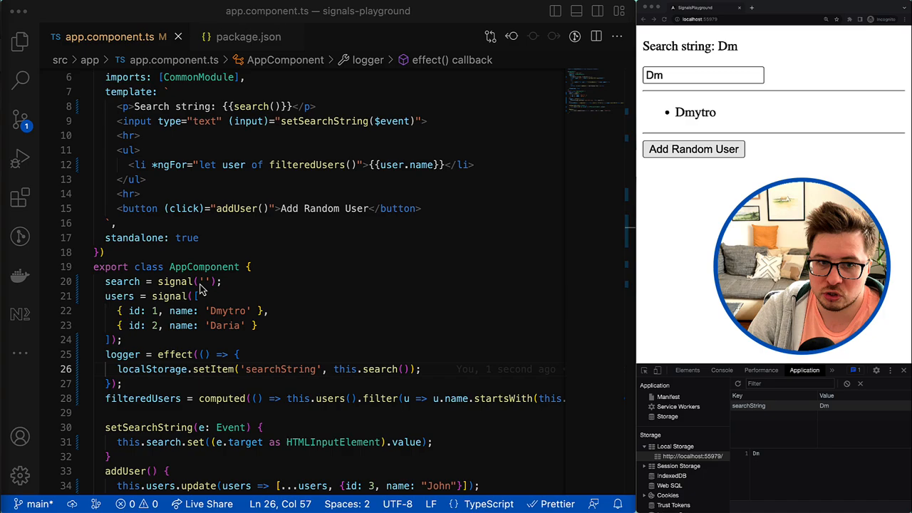
Initialise search from localStorage.getItem('searchString'), then test by typing Da and adding a random user.
type("localStorage.")
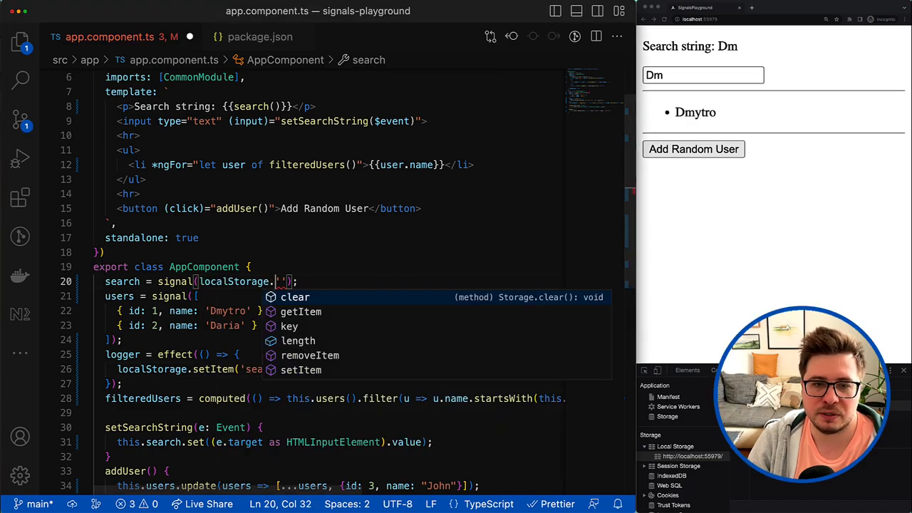
type("getItem('searchString') ||")
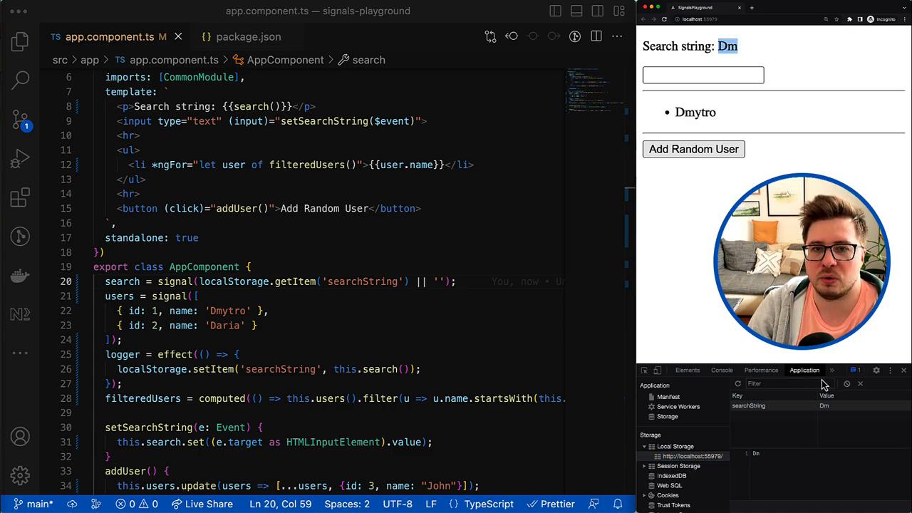
left_click(703, 74)
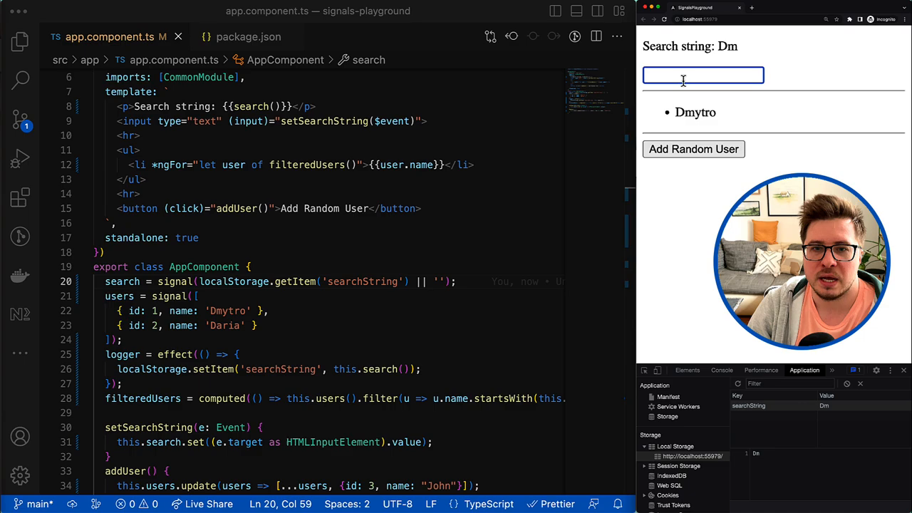
type("Da")
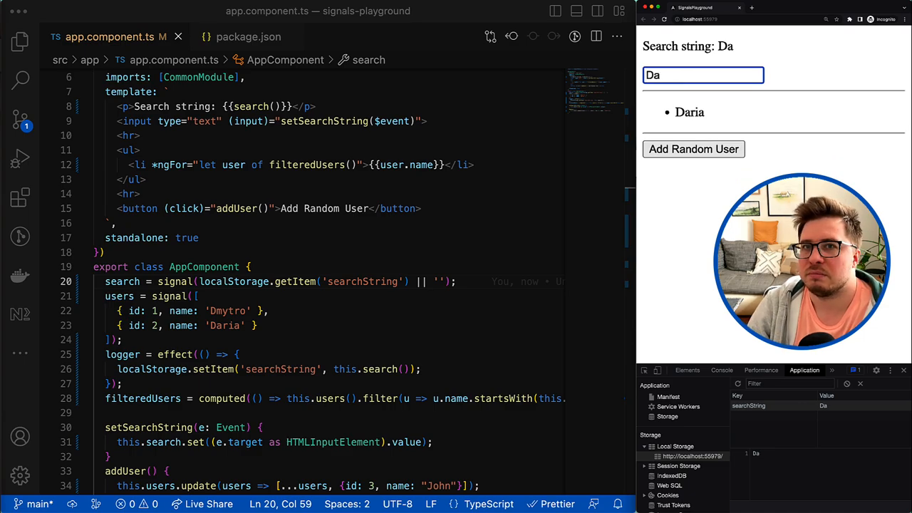
key("Backspace")
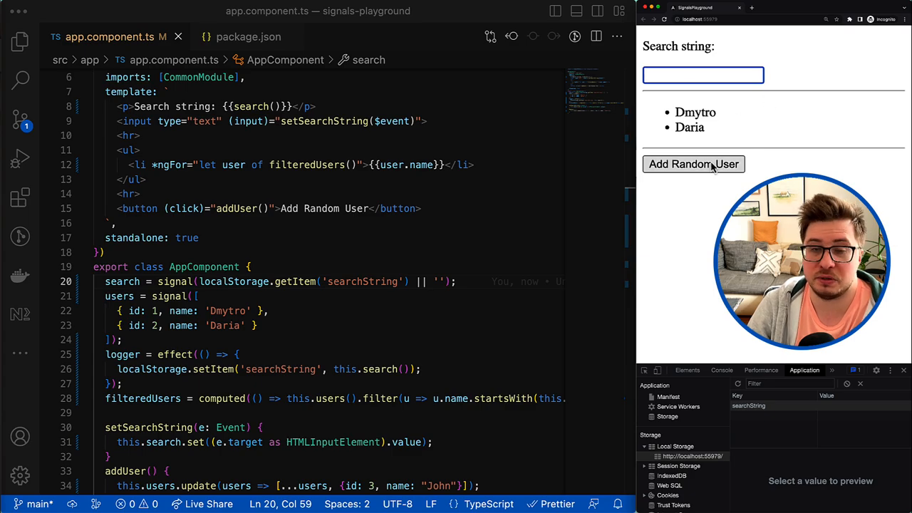
left_click(694, 164)
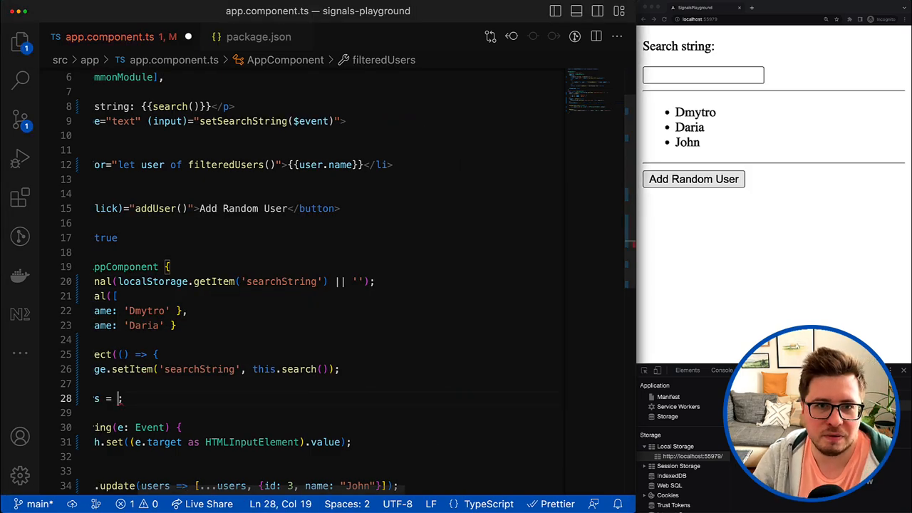
Write filteredUsers = fromSignal(this.search()).pipe(...) on line 28, leaving the pipe unfilled.
type("fro")
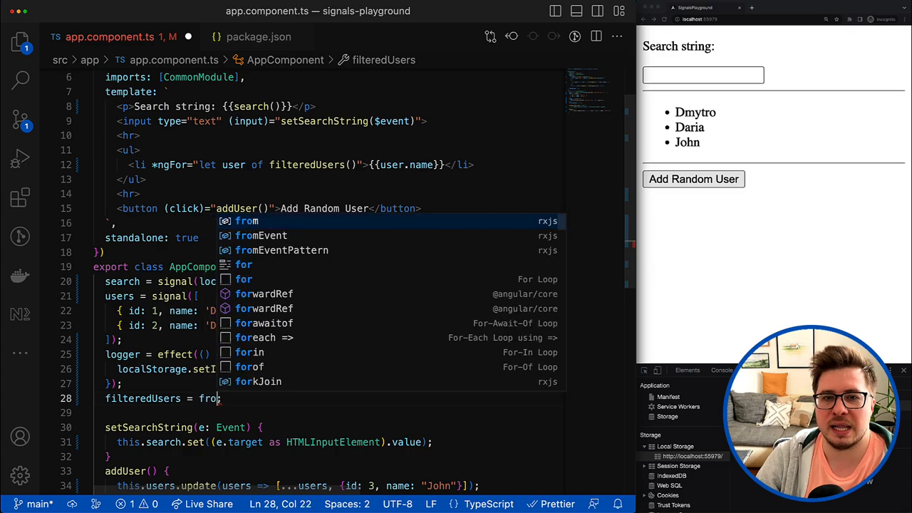
type("m")
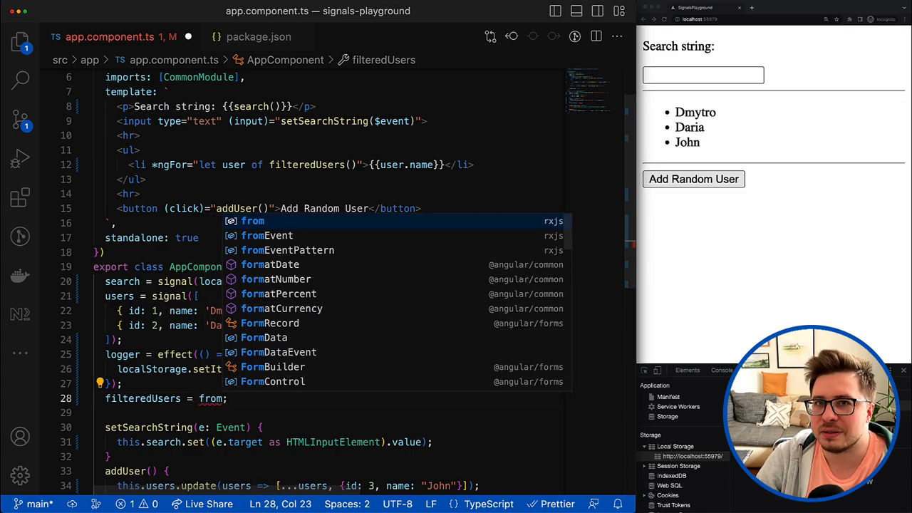
type("Signal(")
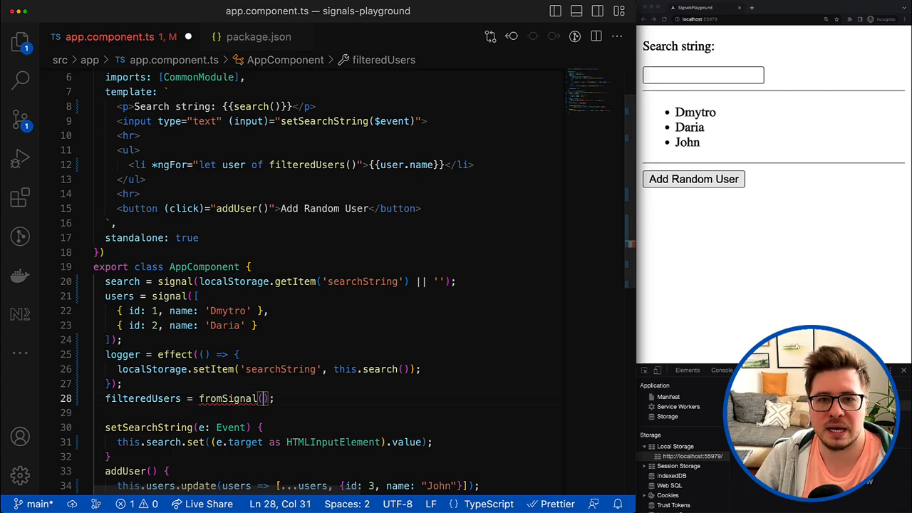
type("thi")
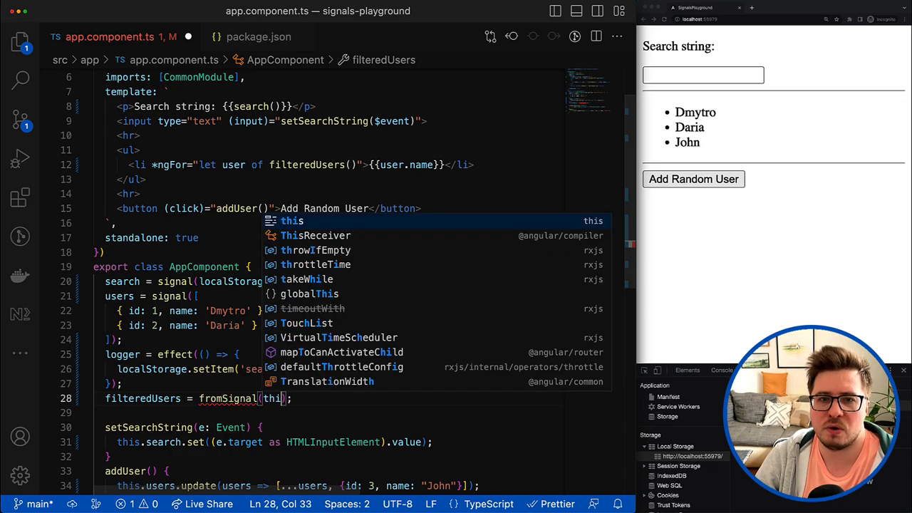
type(".sea")
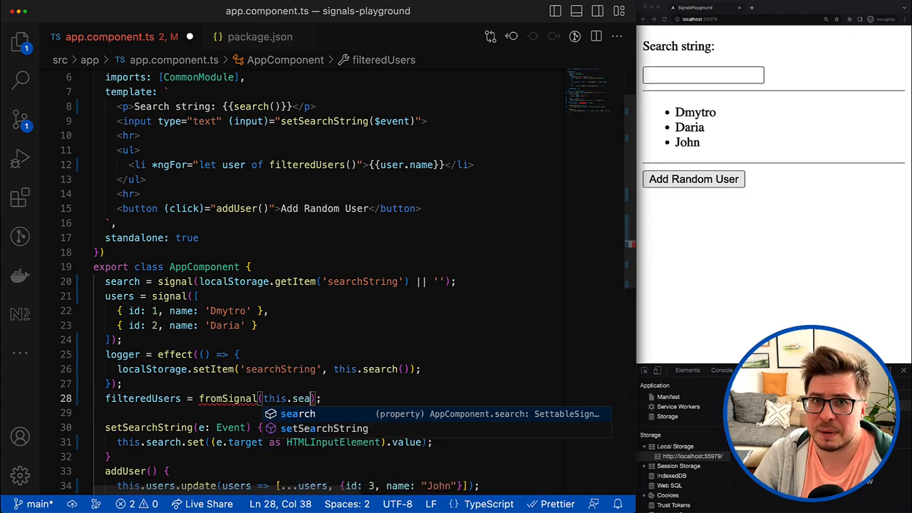
type("rch()).")
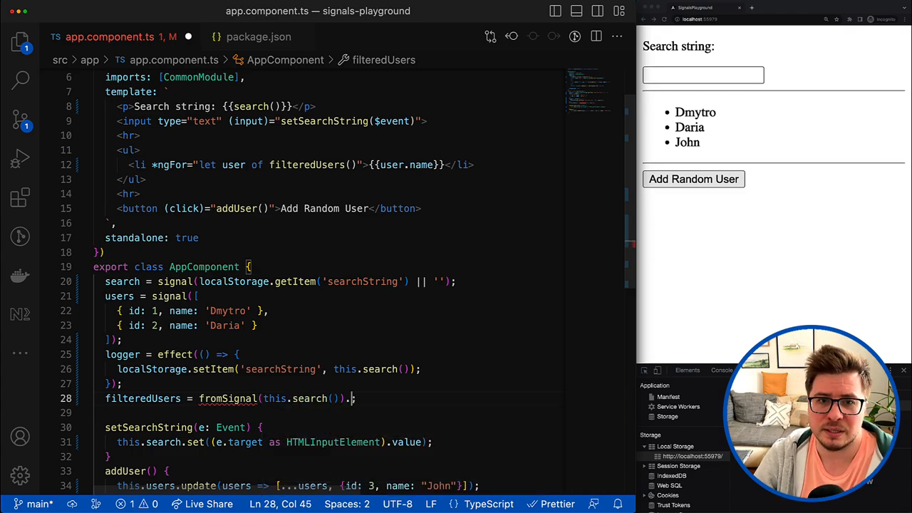
type("pip;")
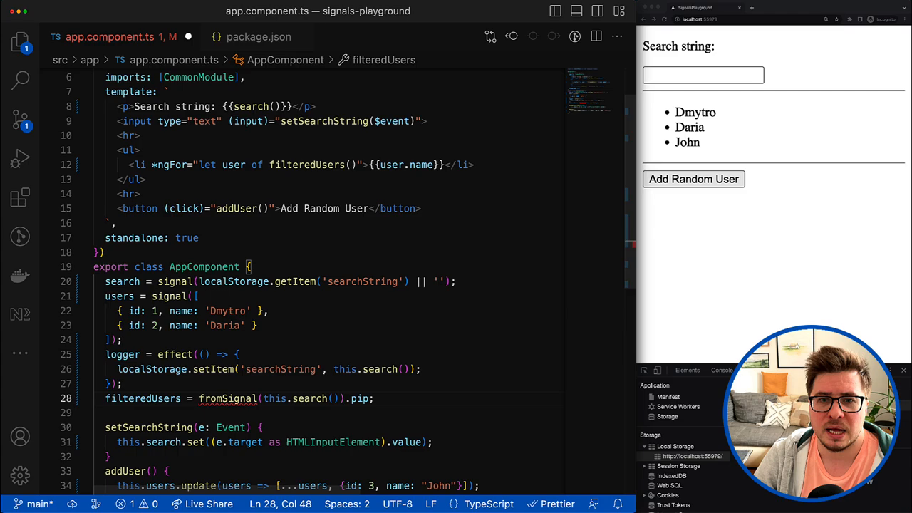
type("e()")
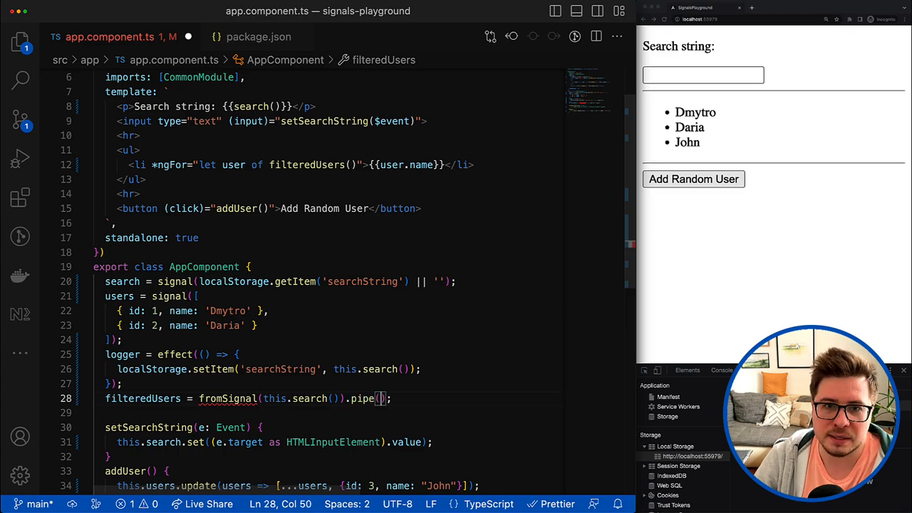
type("...")
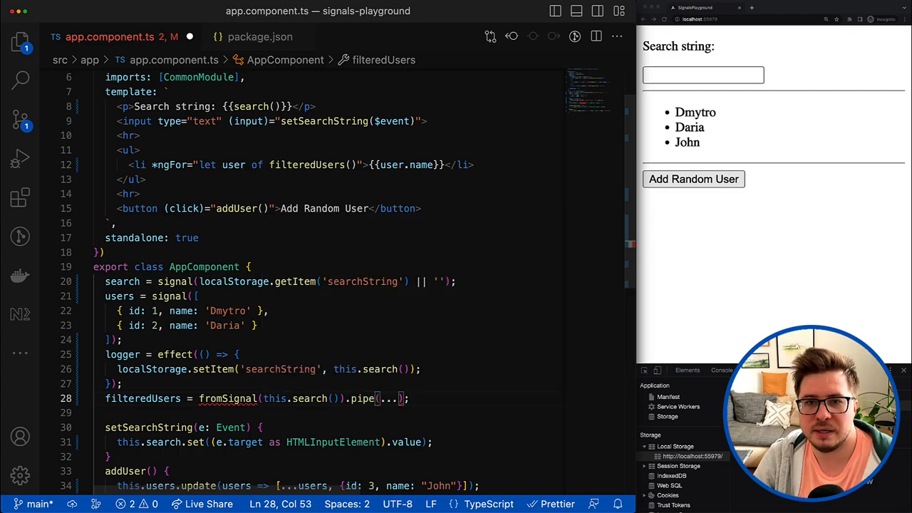